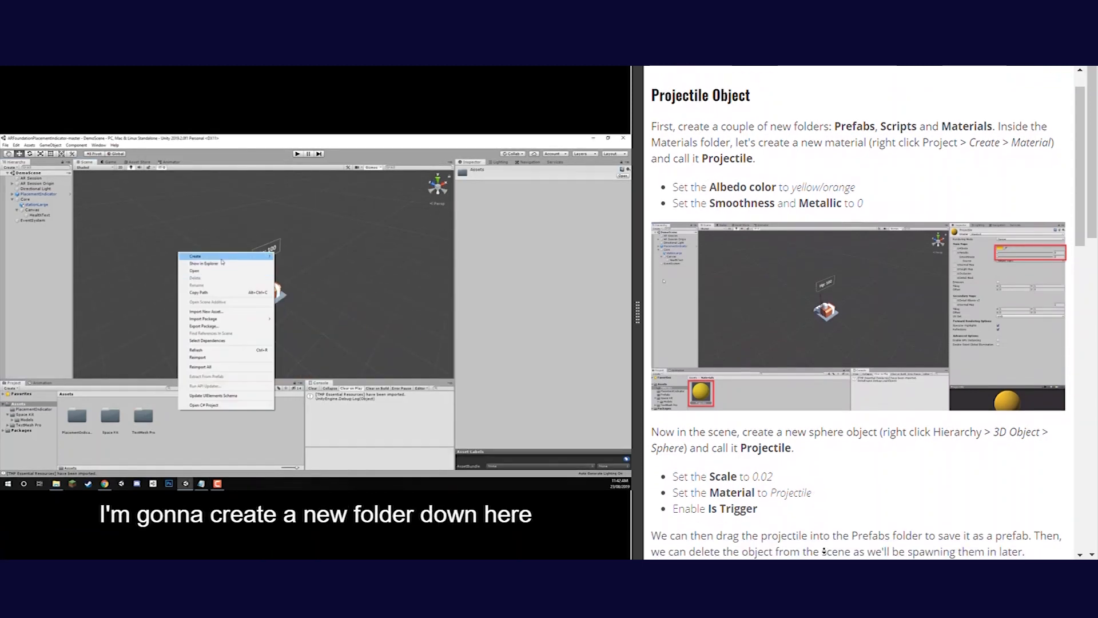
Create a new folder named Prefabs in the project's Assets
click(196, 255)
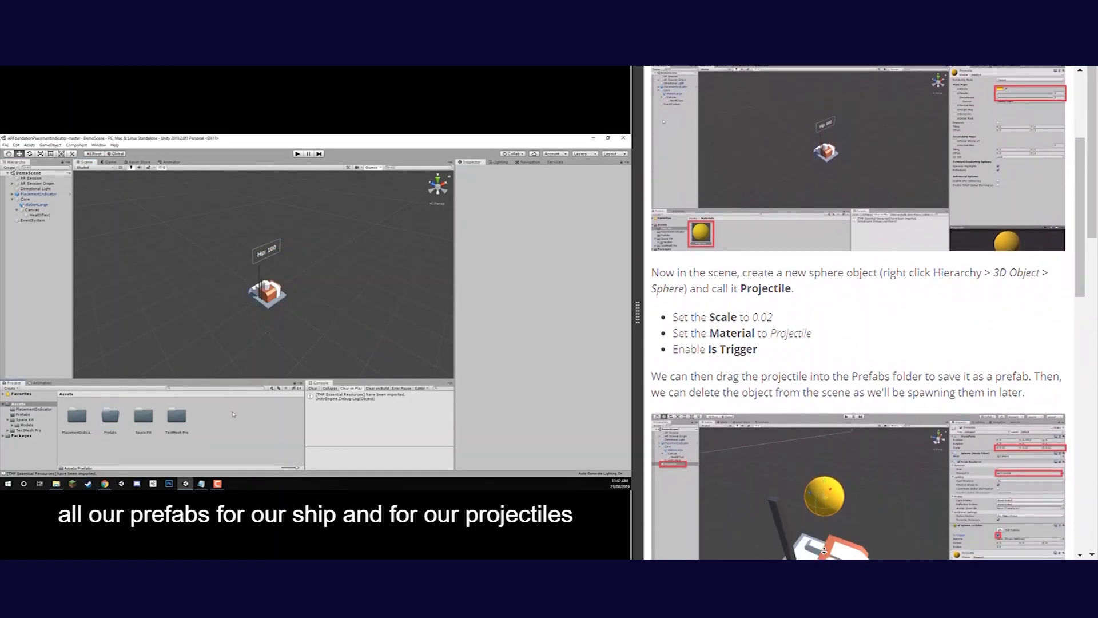